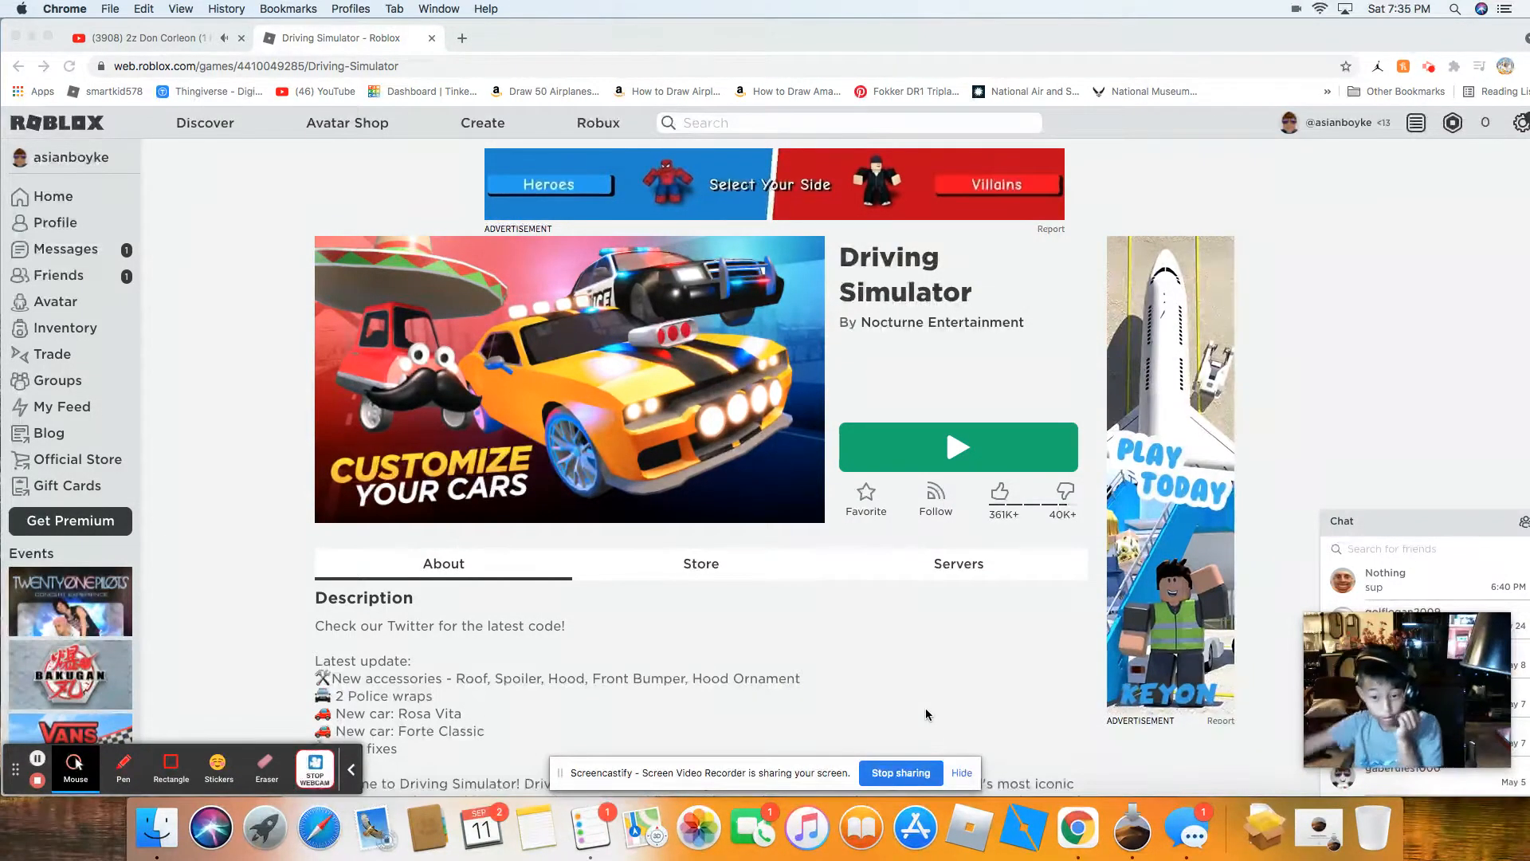
- Launch Driving Simulator and spawn the upgraded red muscle car beside the avatar
{"action": "scroll", "scroll_direction": "down", "scroll_amount": 3}
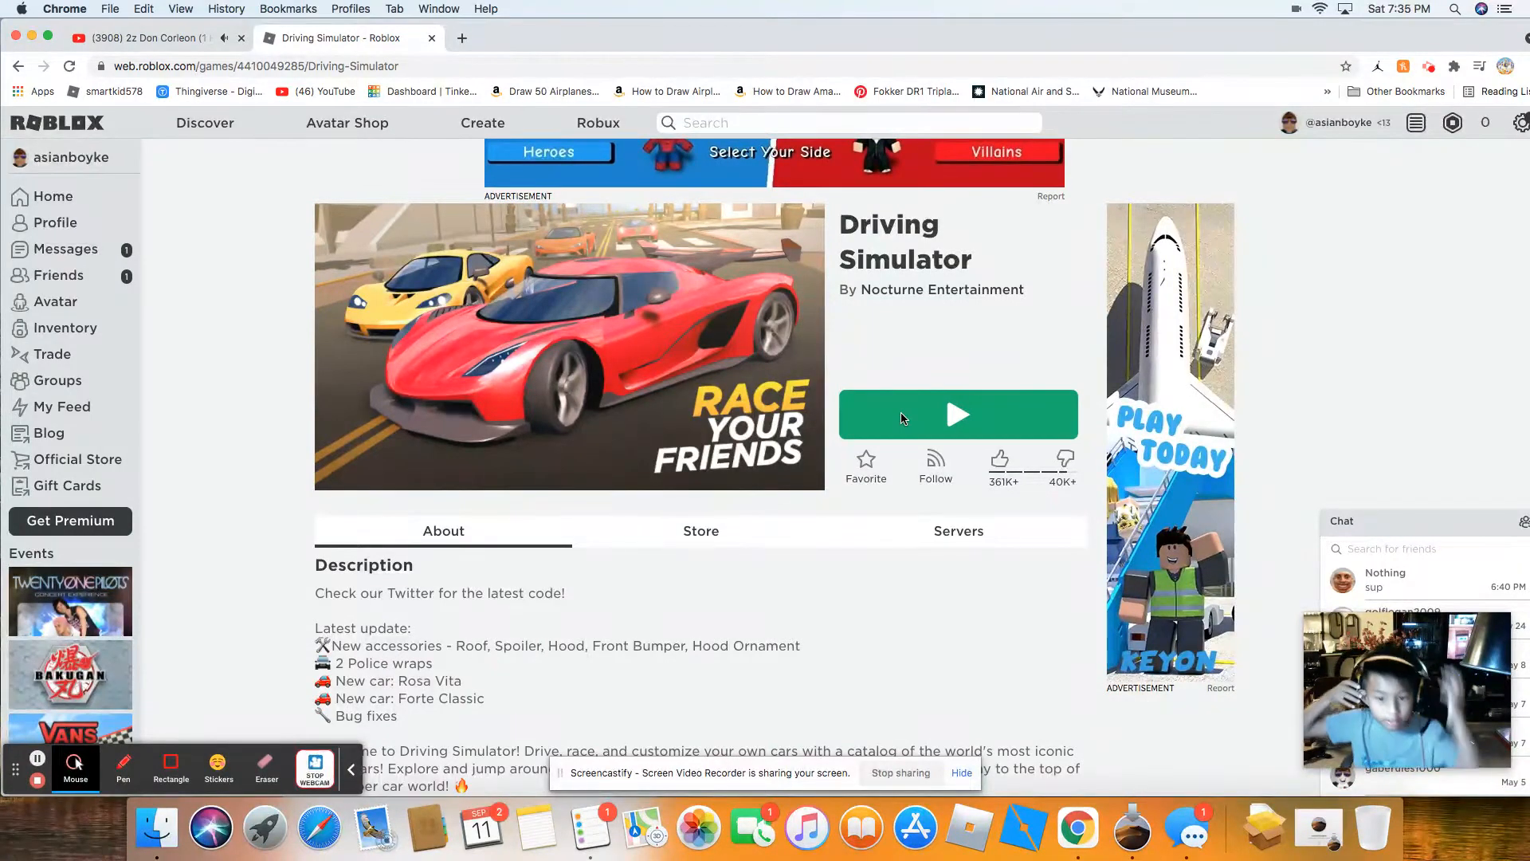
{"action": "mouse_move", "coordinate": [1041, 415]}
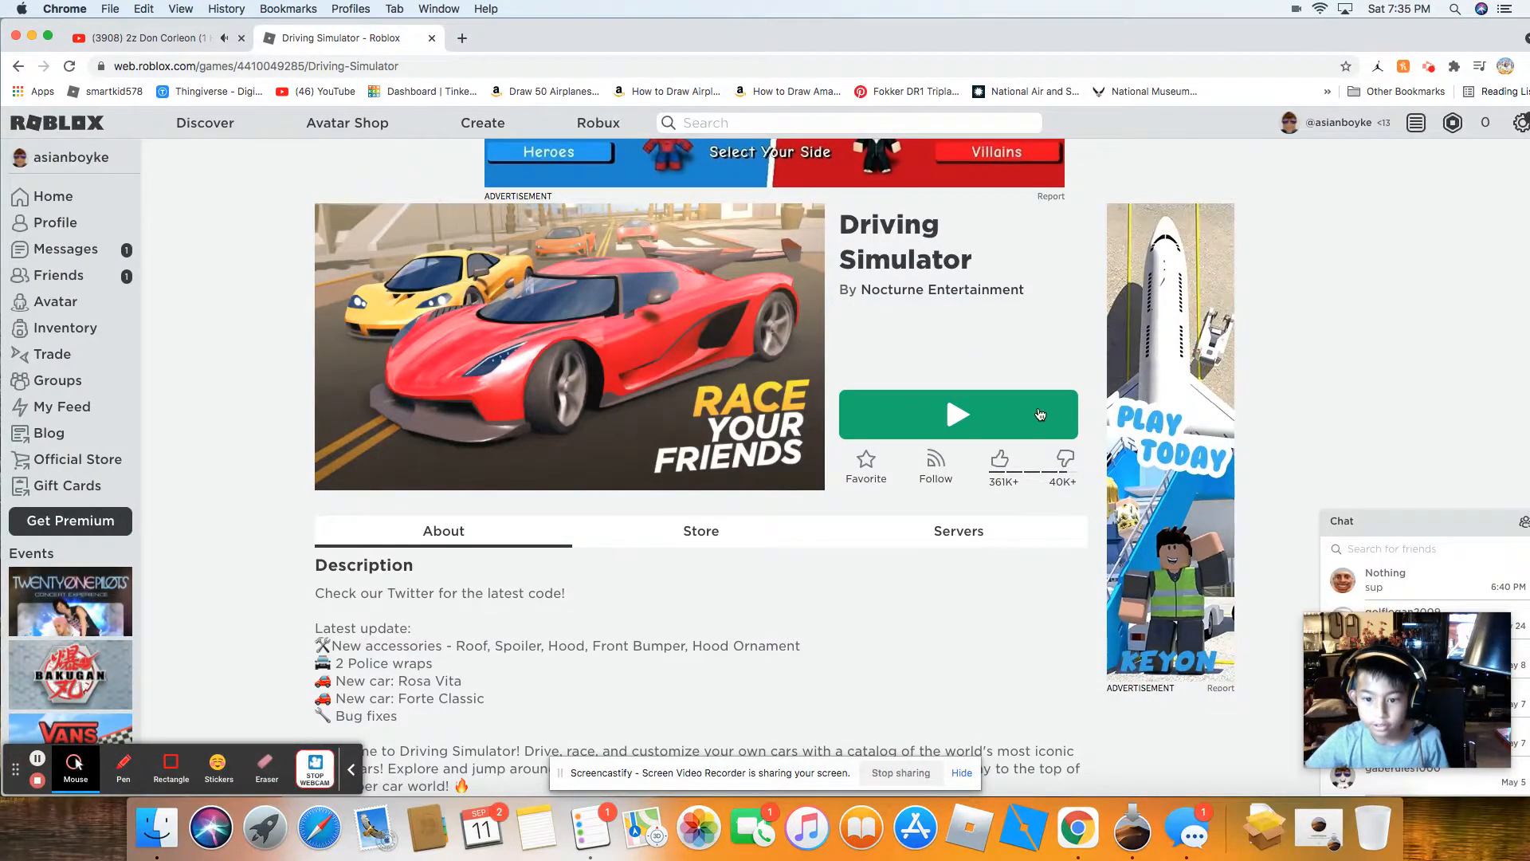
{"action": "left_click", "coordinate": [958, 414]}
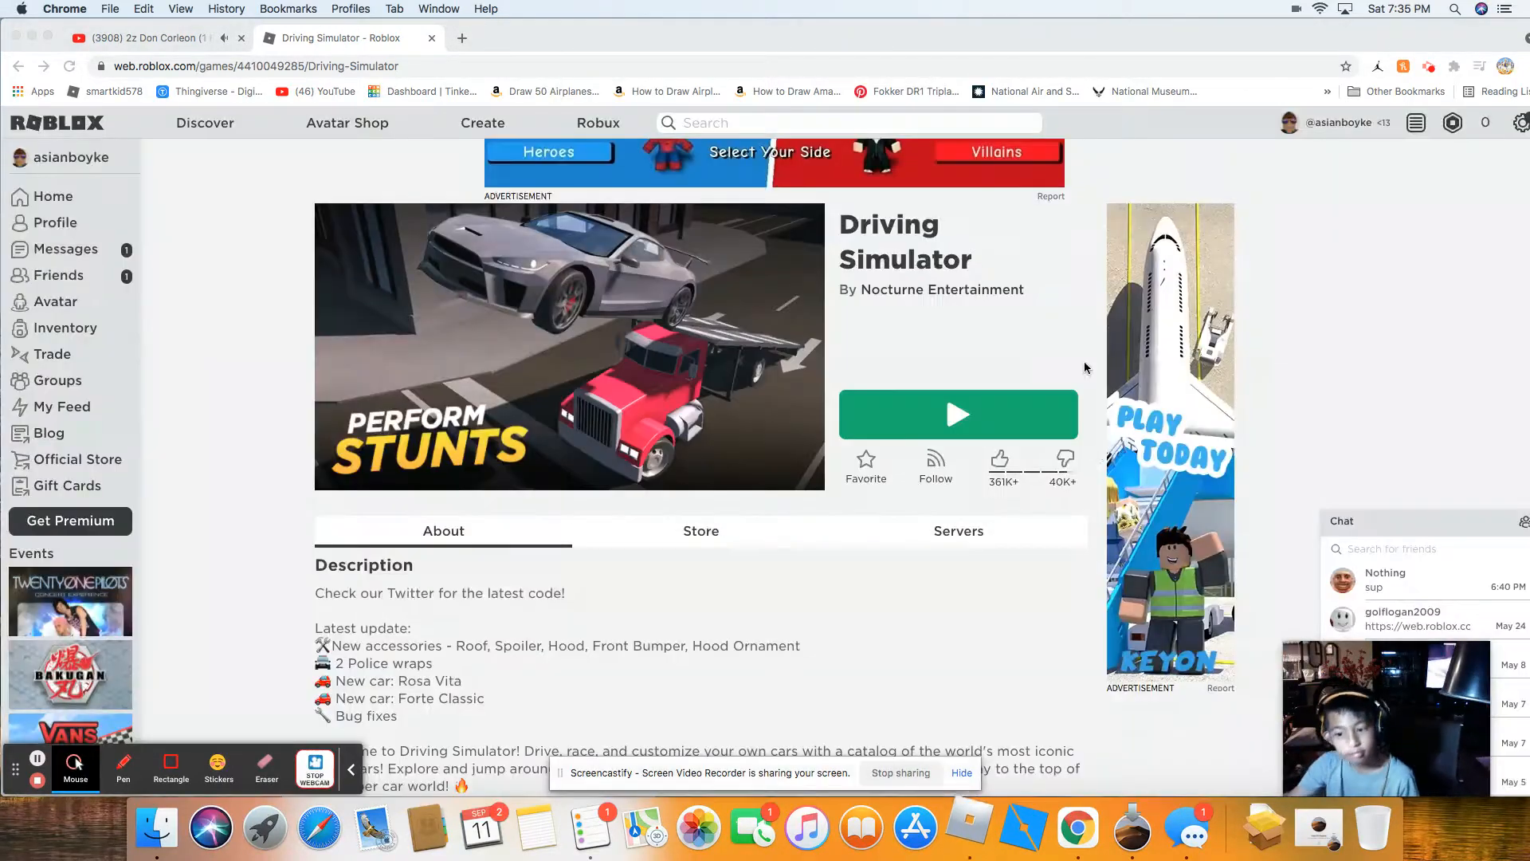
{"action": "left_click", "coordinate": [958, 414]}
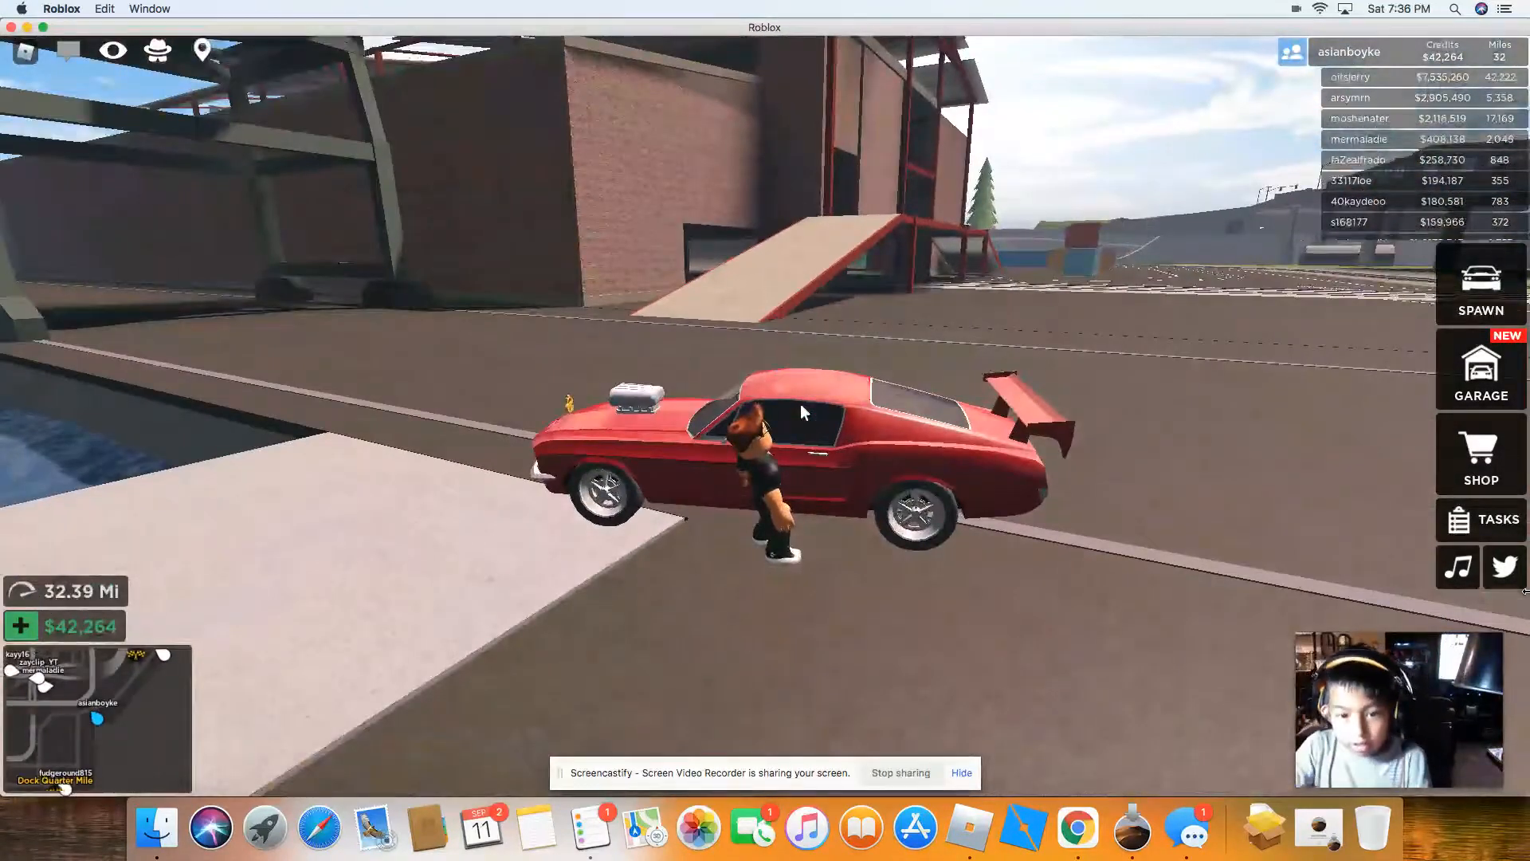
{"action": "left_click", "coordinate": [803, 411]}
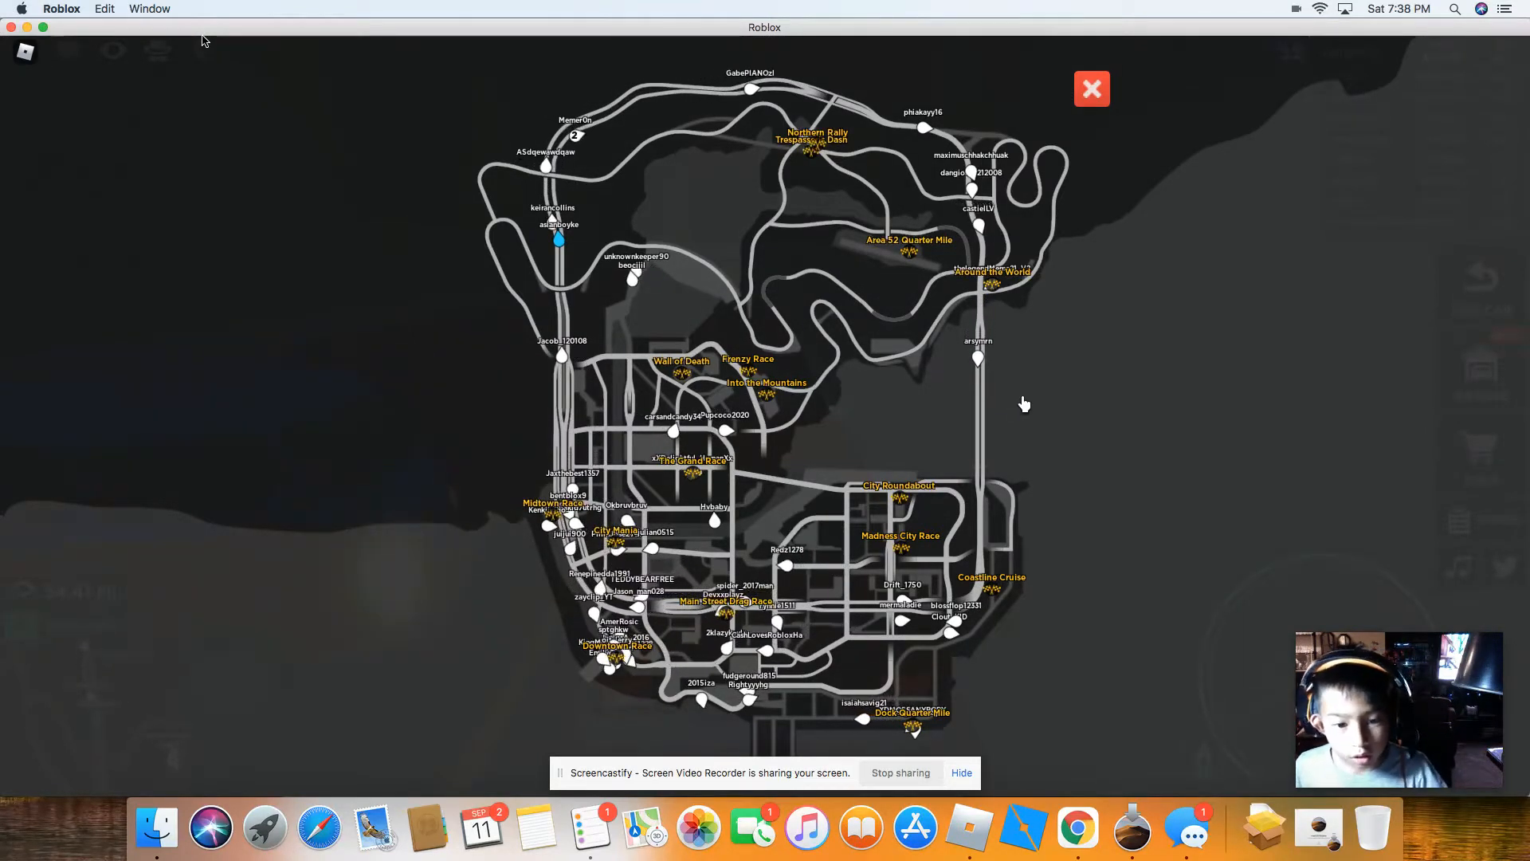
- Close the full city map and resume driving along the night highway
{"action": "left_click", "coordinate": [1090, 89]}
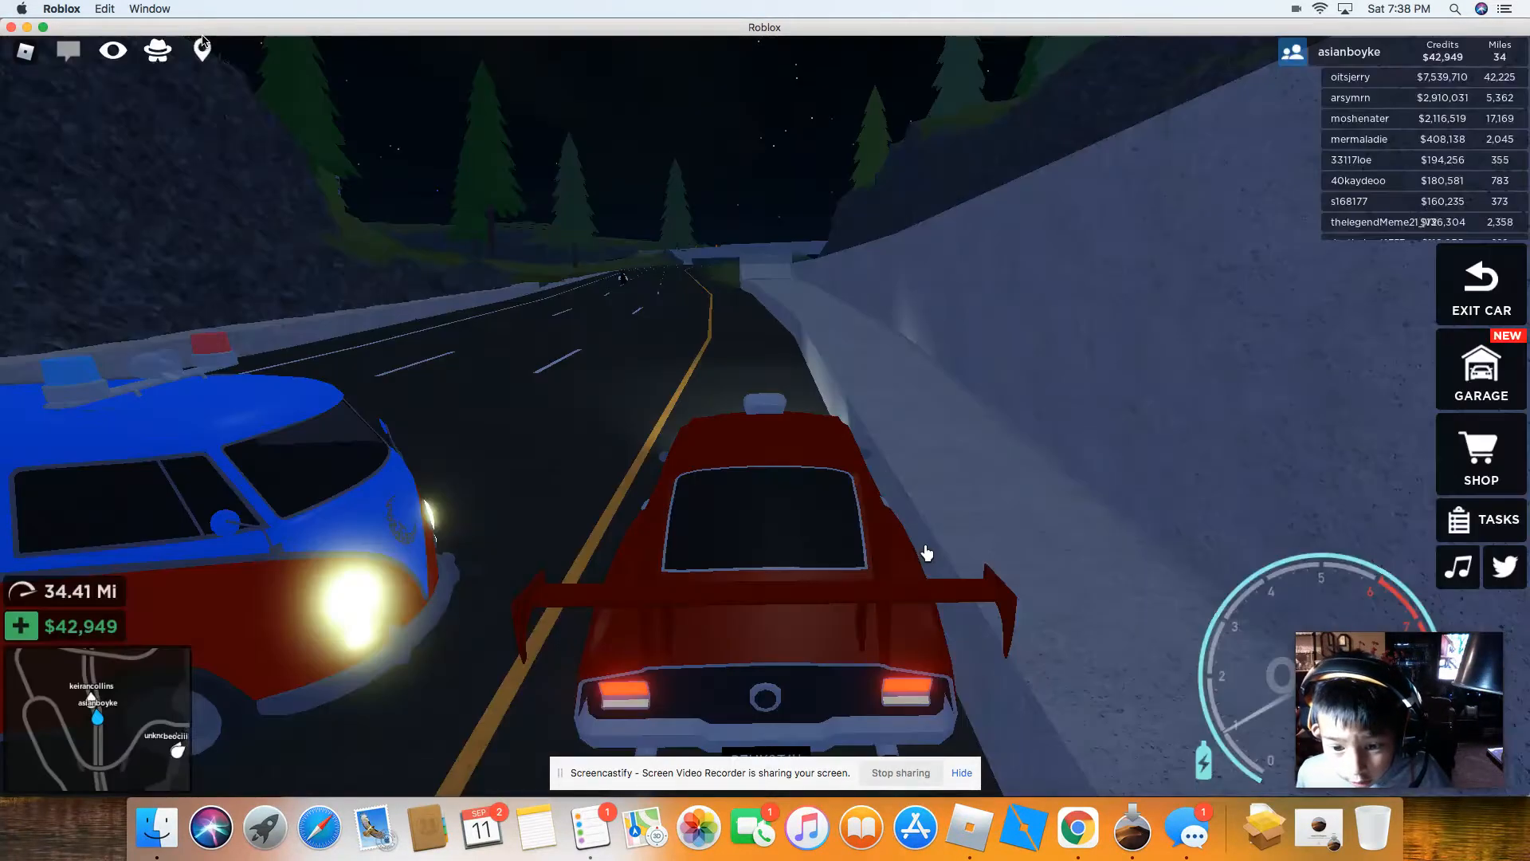